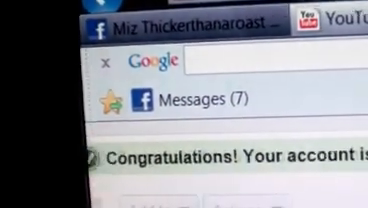
# Scroll down the uploads list through the public, monetized September 2011 entries
pyautogui.scroll(-3)
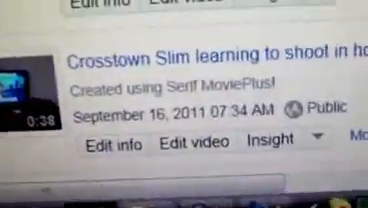
pyautogui.scroll(-3)
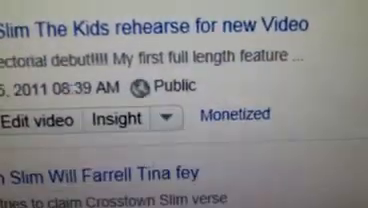
pyautogui.scroll(-3)
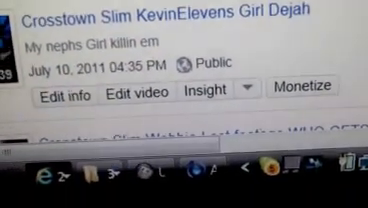
pyautogui.scroll(-3)
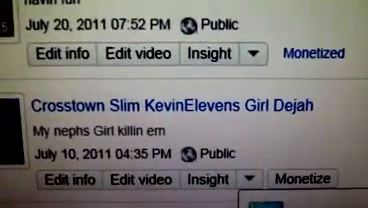
pyautogui.scroll(-3)
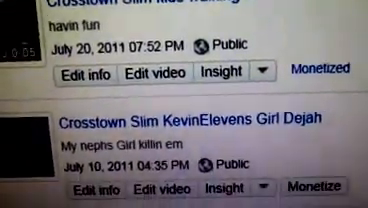
pyautogui.scroll(-3)
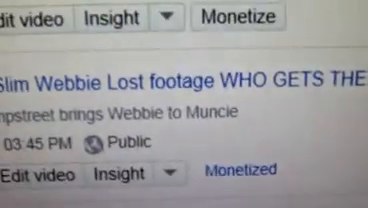
pyautogui.scroll(-3)
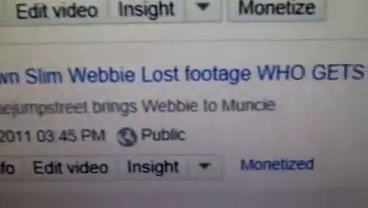
pyautogui.scroll(-3)
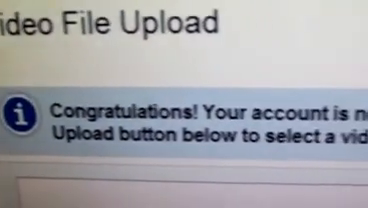
pyautogui.scroll(-3)
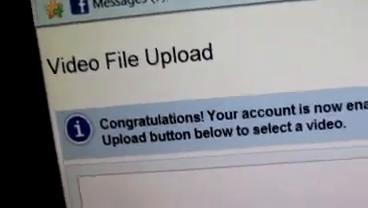
pyautogui.scroll(-3)
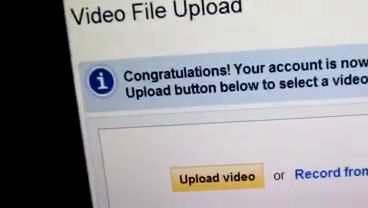
pyautogui.scroll(-3)
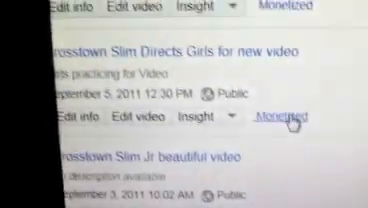
pyautogui.scroll(3)
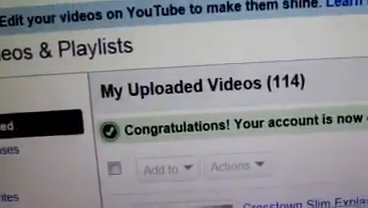
# Scroll the My Uploaded Videos list down to the September 16, 2011 Crosstown Slim Explains entry
pyautogui.scroll(-3)
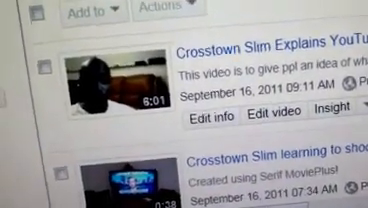
# Scroll to the Crosstown Slim learning to shoot video and reach its watch page
pyautogui.scroll(-3)
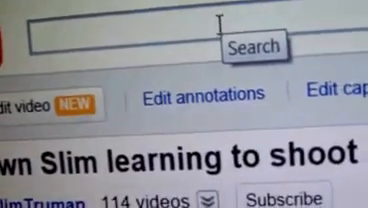
# Search YouTube for 'UZT' and scroll the channel's results
pyautogui.write('UZT')
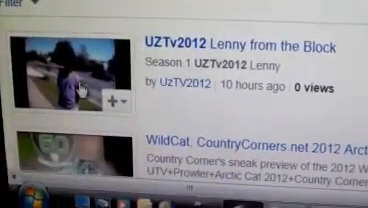
pyautogui.scroll(-3)
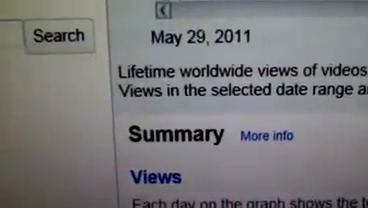
pyautogui.scroll(-3)
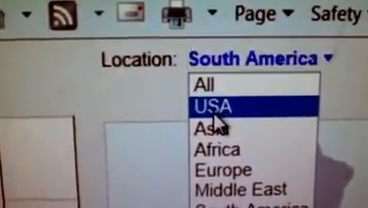
# Limit the Insight view statistics to the USA, showing the state-by-state map
pyautogui.click(212, 104)
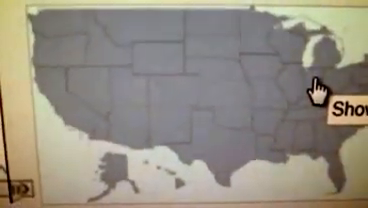